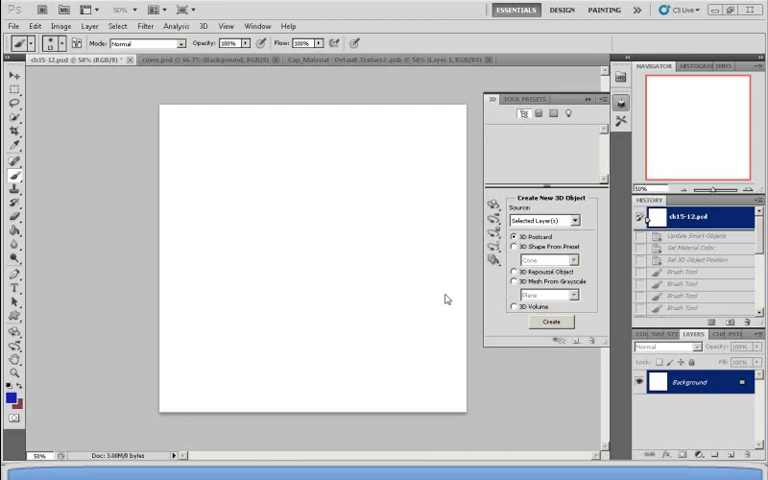
pyautogui.moveTo(452, 292)
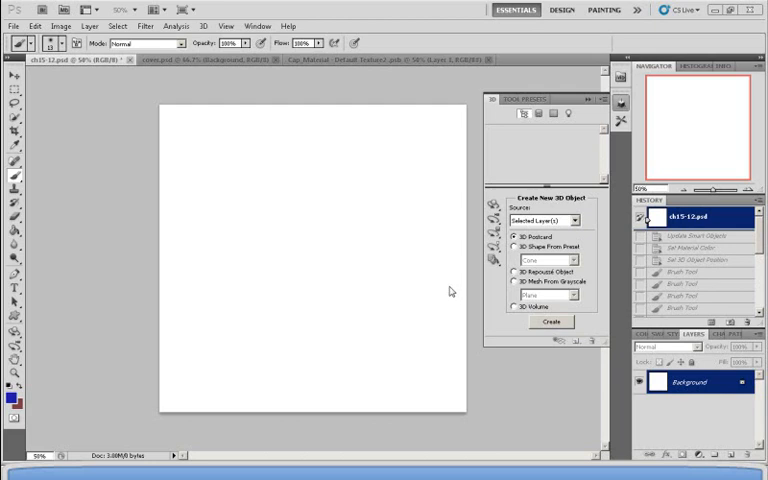
pyautogui.moveTo(448, 290)
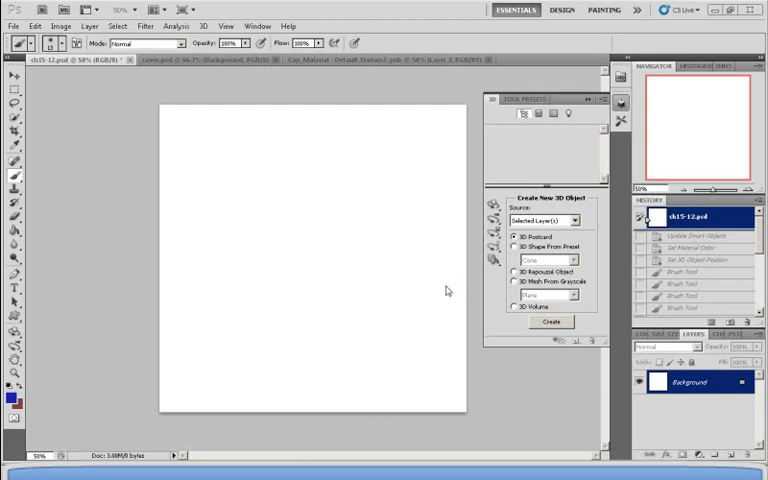
pyautogui.moveTo(260, 76)
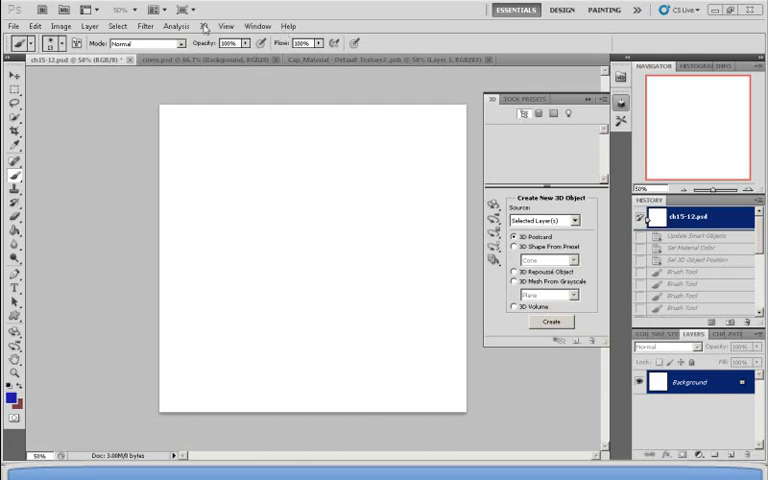
# Create a Soda Can 3D shape from the current layer via the 3D menu
pyautogui.click(204, 26)
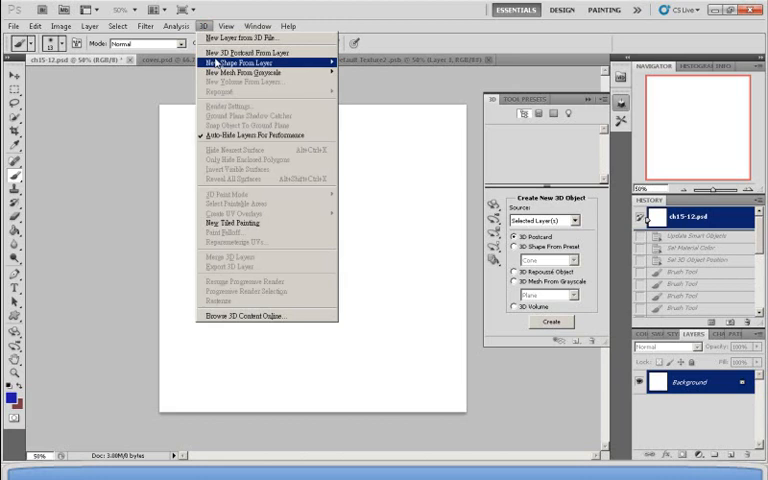
pyautogui.moveTo(232, 64)
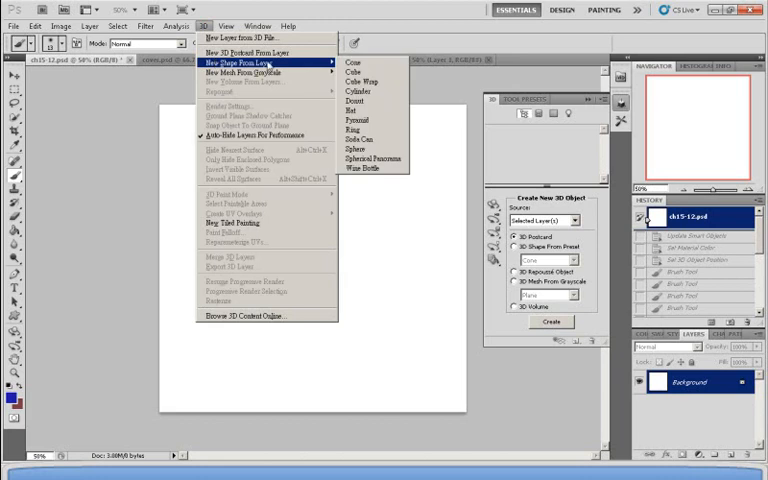
pyautogui.moveTo(378, 192)
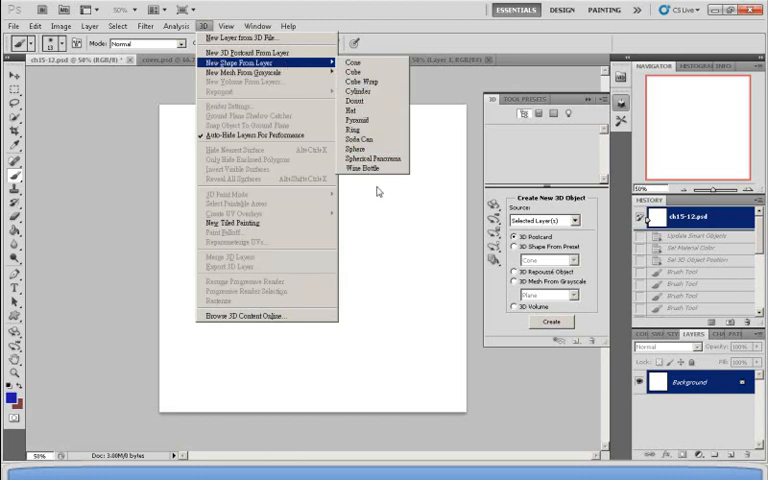
pyautogui.moveTo(358, 120)
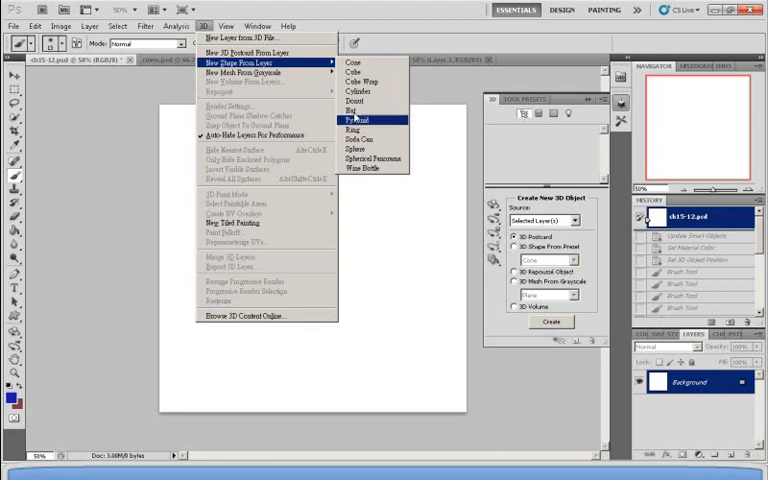
pyautogui.moveTo(356, 138)
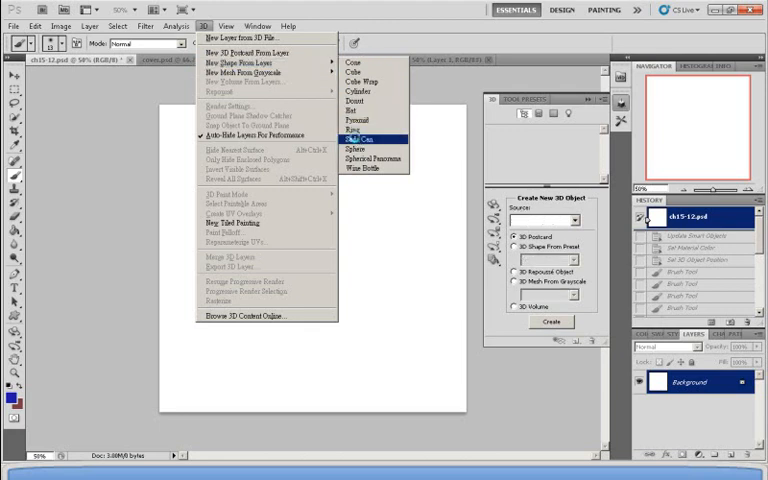
pyautogui.click(356, 136)
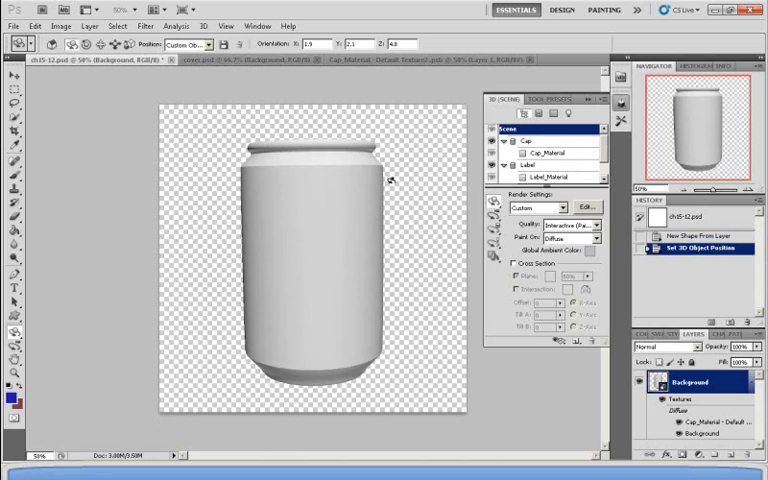
pyautogui.moveTo(556, 176)
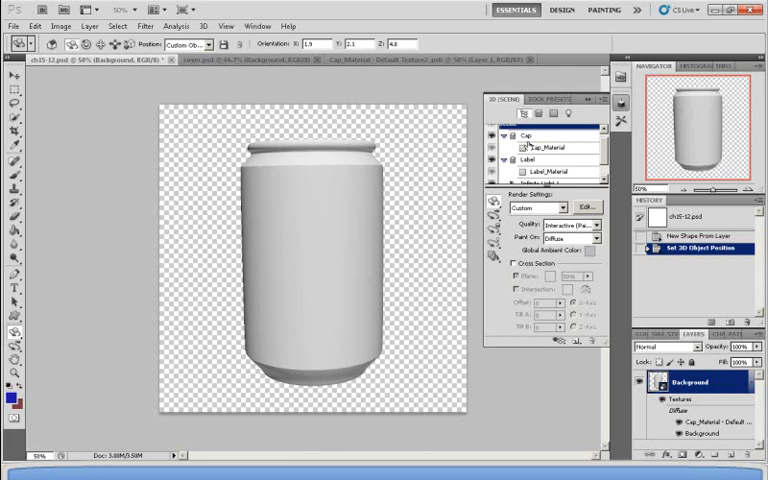
# Open the Cap_Material's Diffuse texture as its own editable document
pyautogui.click(558, 148)
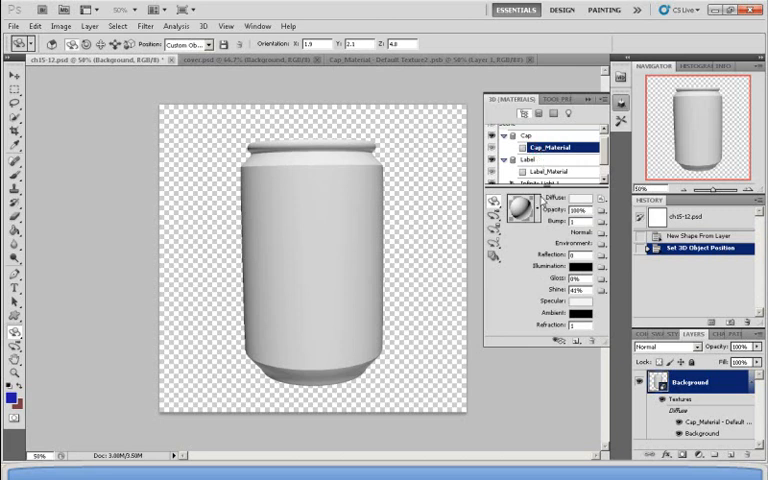
pyautogui.click(602, 210)
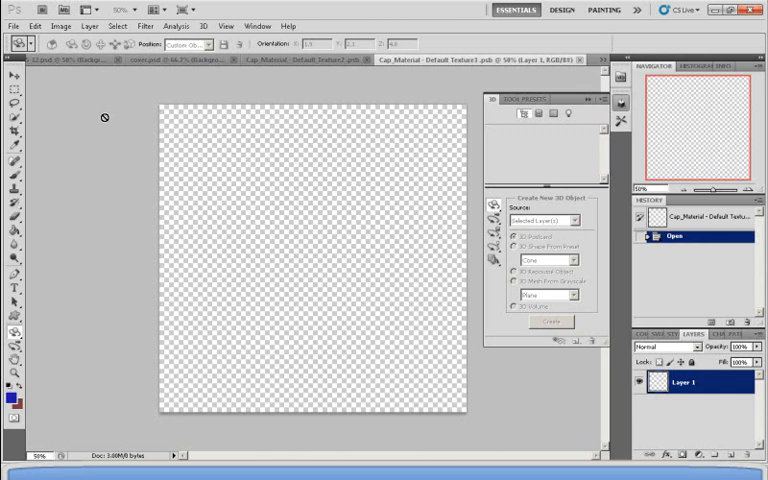
pyautogui.moveTo(304, 300)
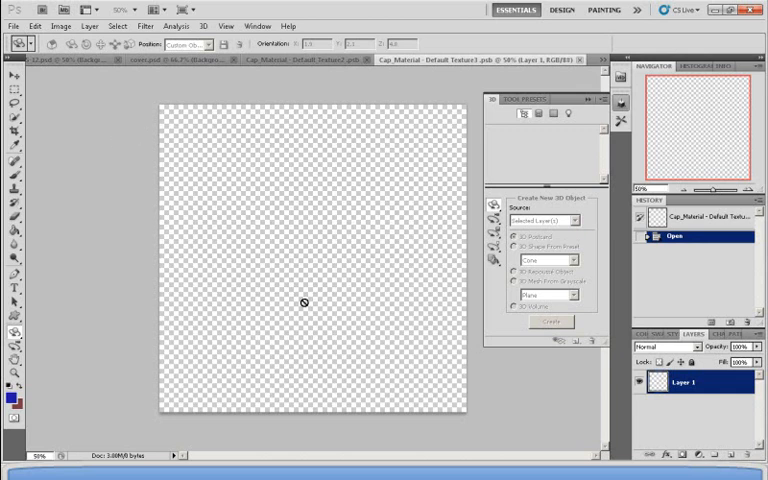
pyautogui.moveTo(120, 280)
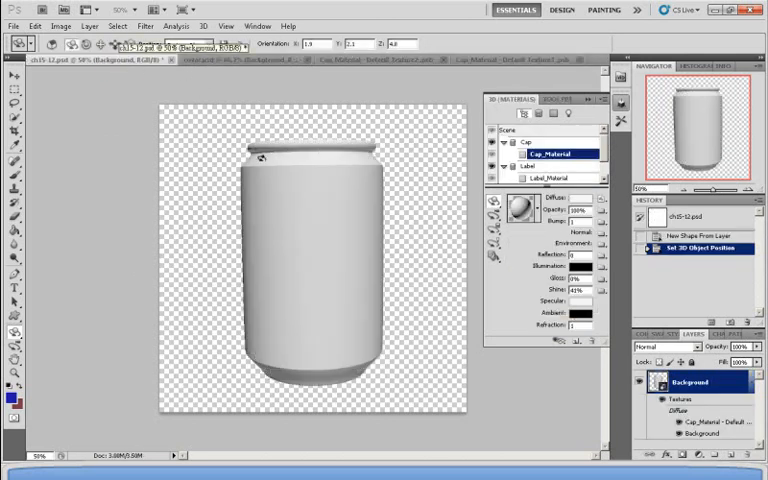
# Ready the Paint Bucket with a blue swatch on the empty Cap_Material texture
pyautogui.click(504, 58)
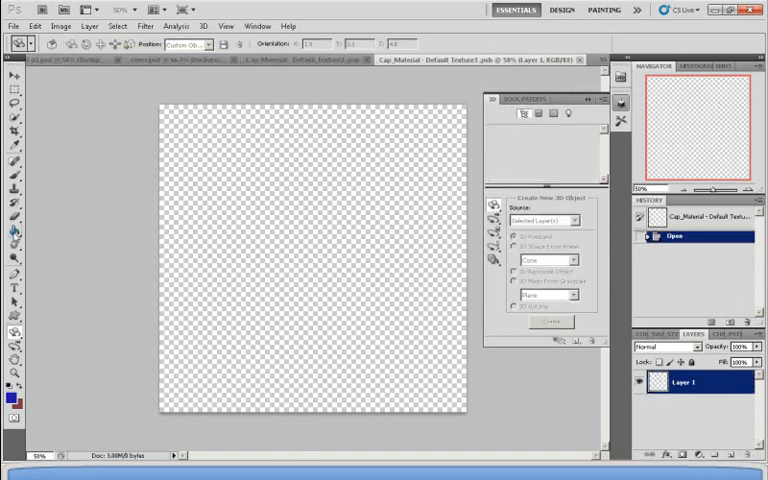
pyautogui.click(20, 244)
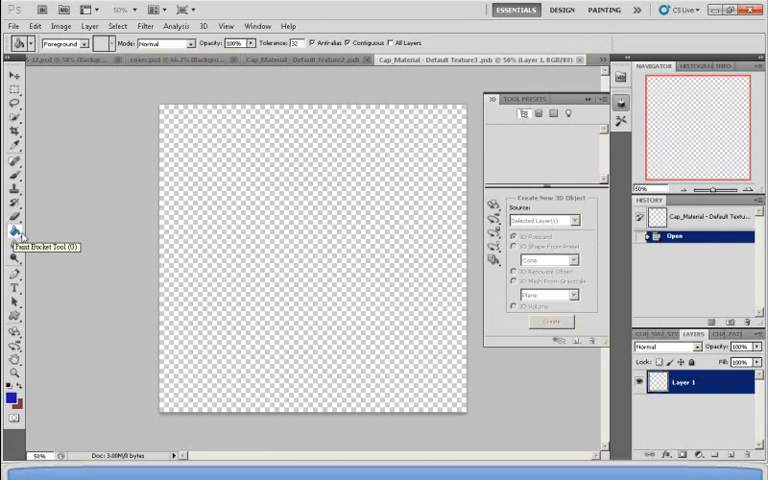
pyautogui.click(8, 388)
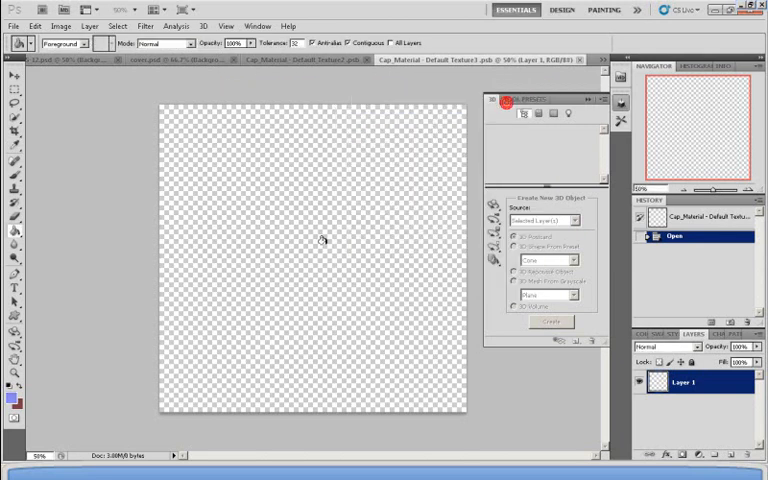
pyautogui.click(320, 244)
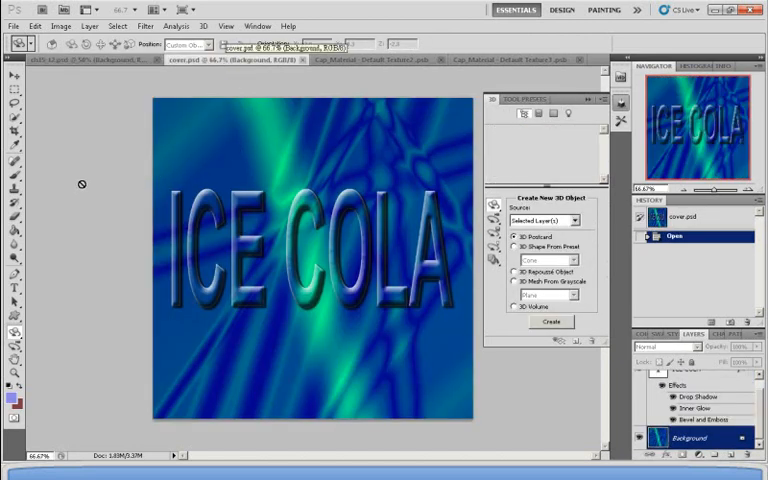
pyautogui.moveTo(416, 250)
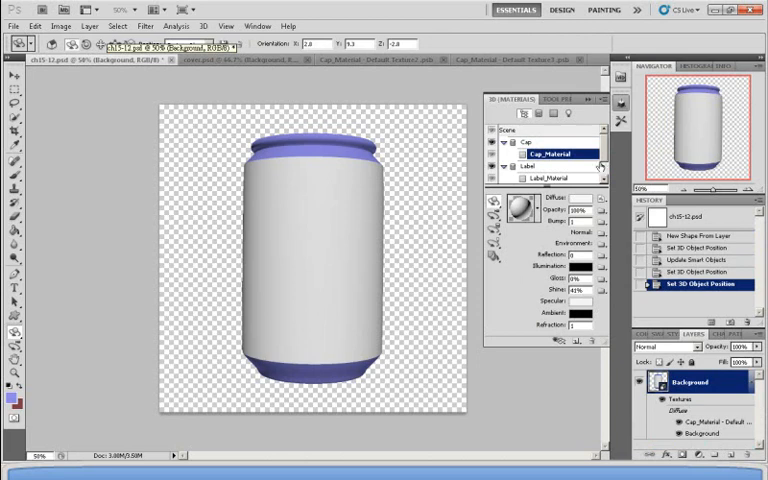
# Select Label_Material in the 3D panel's materials list
pyautogui.click(184, 44)
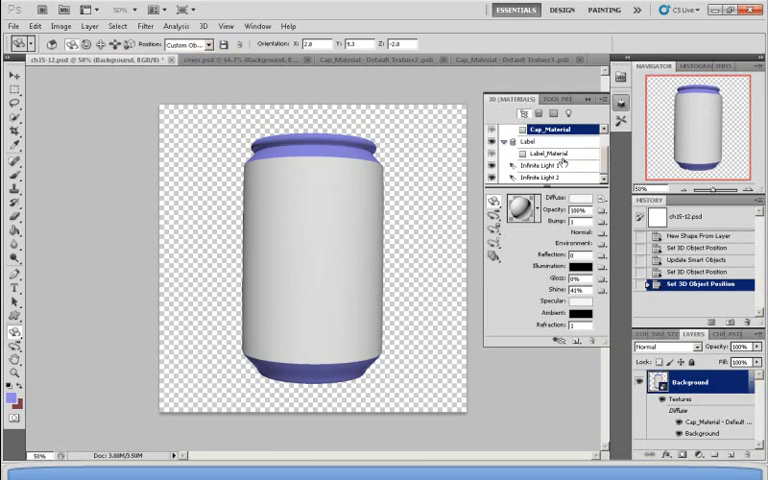
pyautogui.click(558, 152)
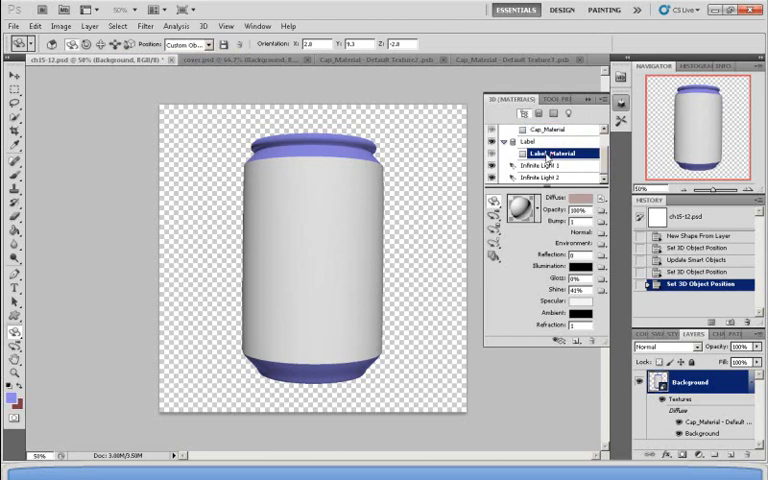
pyautogui.click(548, 112)
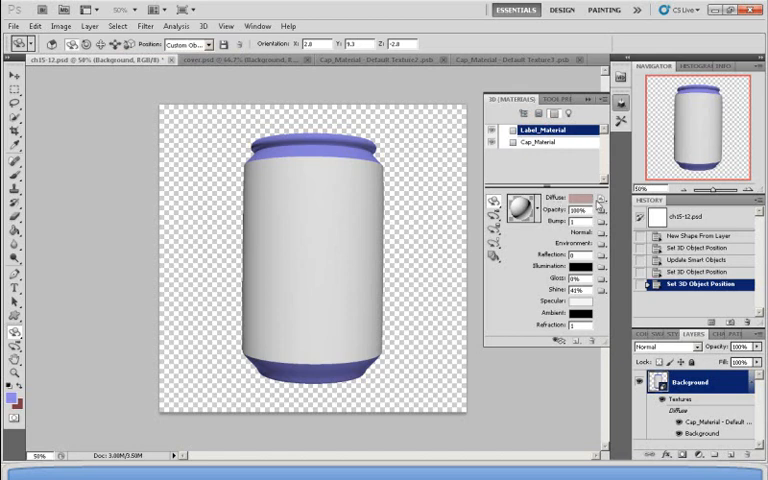
# Load an image file as the Label_Material's Diffuse texture
pyautogui.click(600, 198)
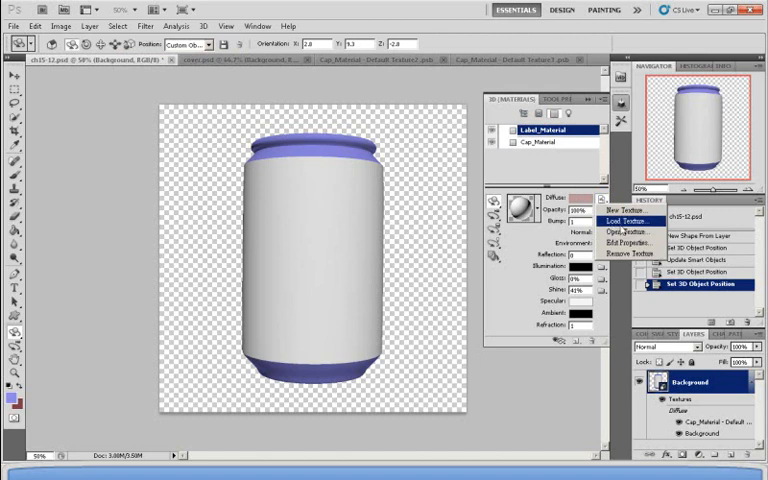
pyautogui.click(620, 220)
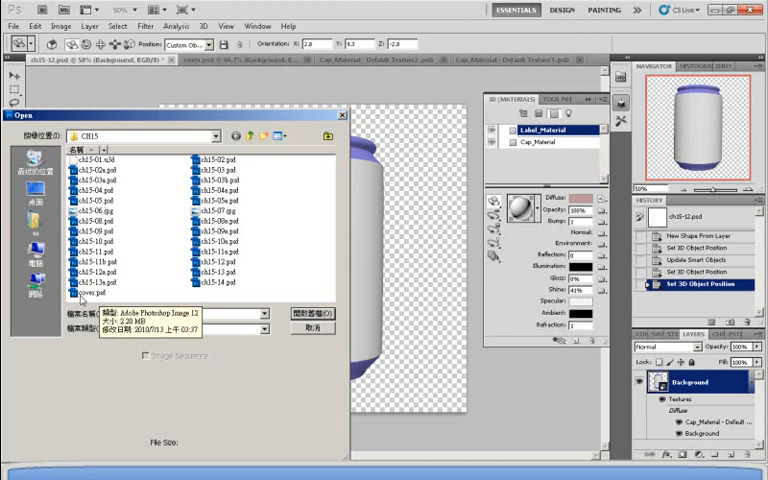
pyautogui.click(312, 328)
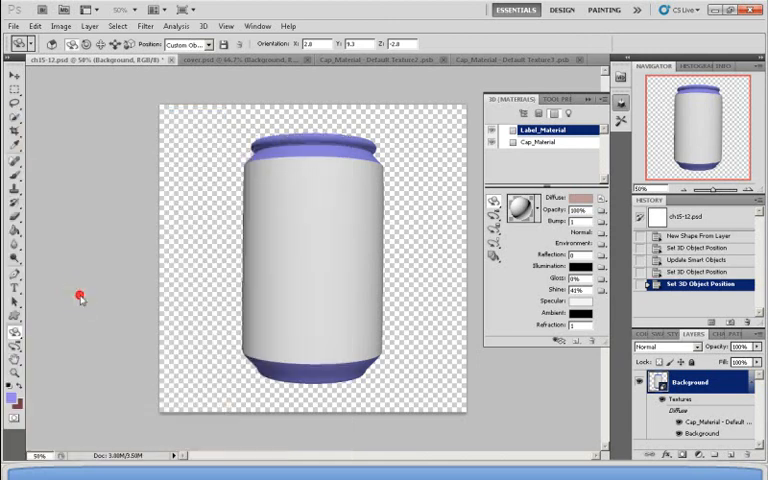
pyautogui.moveTo(80, 298)
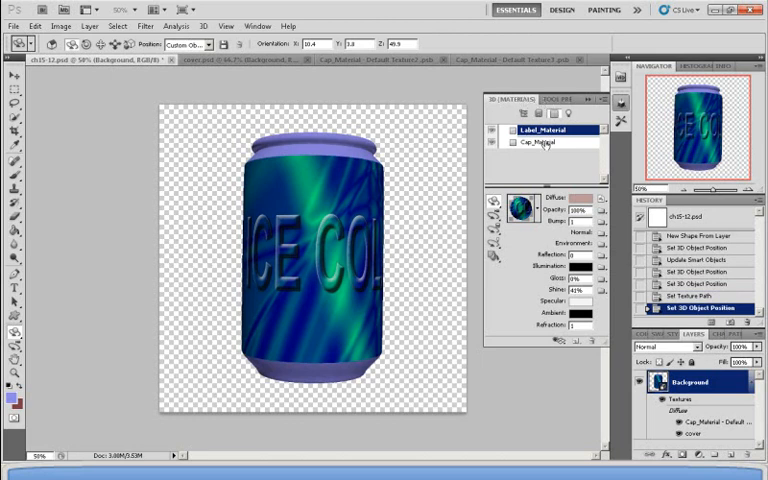
# Select an Infinite Light in the 3D Lights panel to raise its intensity
pyautogui.click(496, 100)
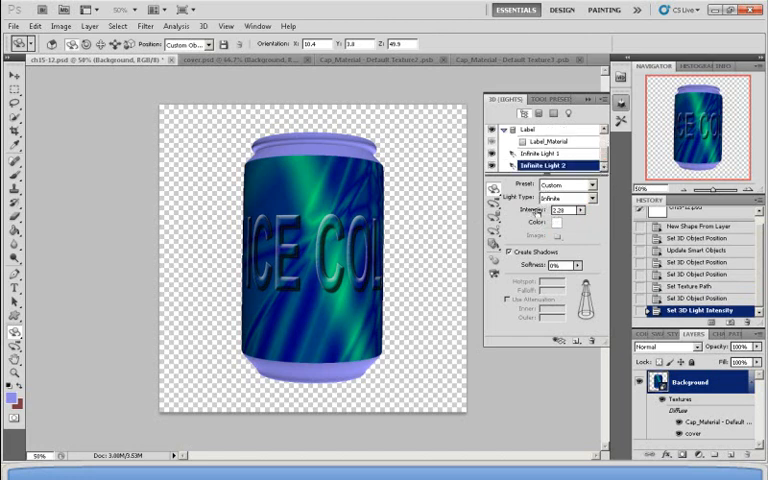
pyautogui.click(542, 152)
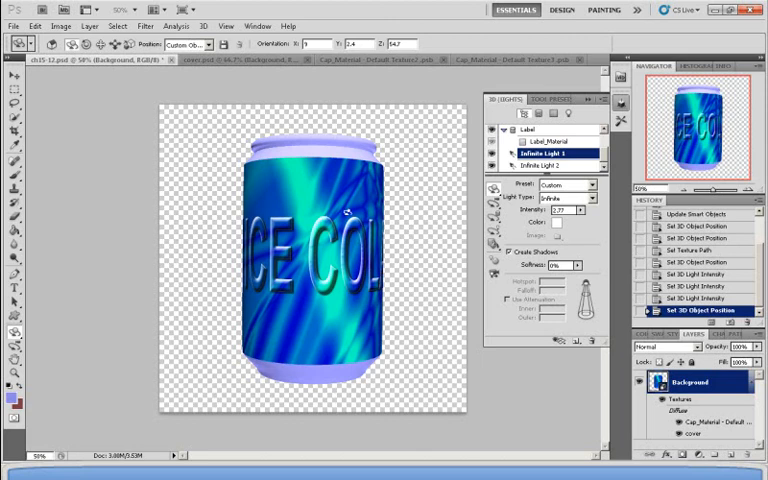
pyautogui.moveTo(576, 240)
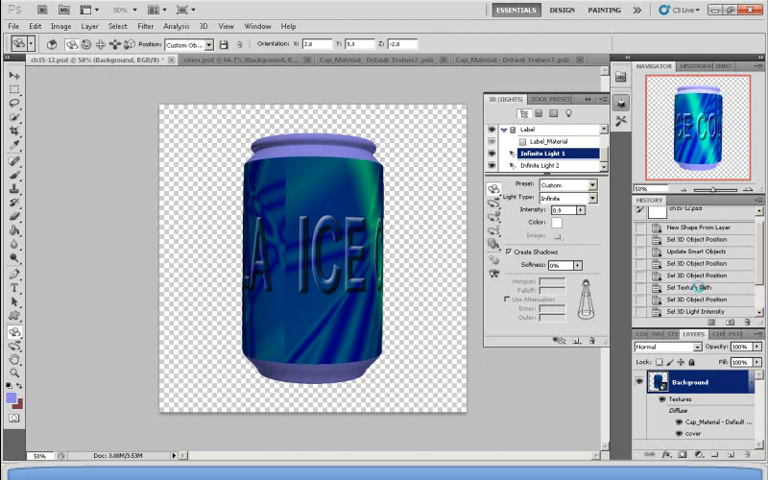
# Remove the ICE COLA Diffuse texture so the label returns to plain white
pyautogui.click(696, 288)
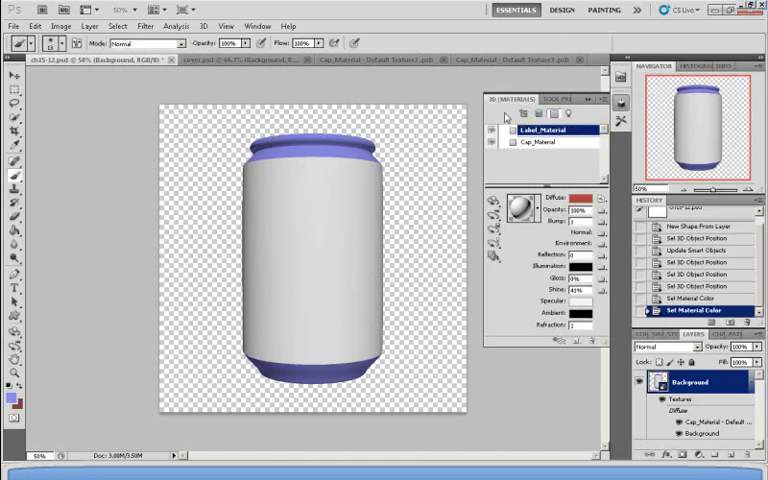
# Cancel the Diffuse colour picker and confirm green as the foreground painting colour
pyautogui.click(580, 192)
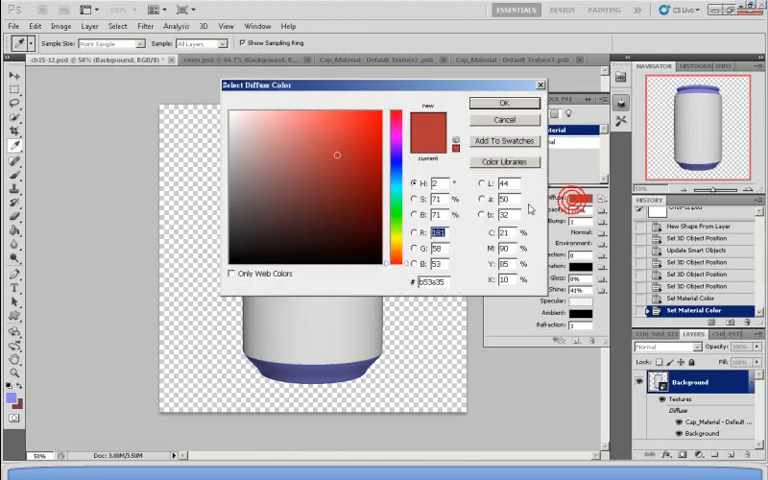
pyautogui.click(516, 102)
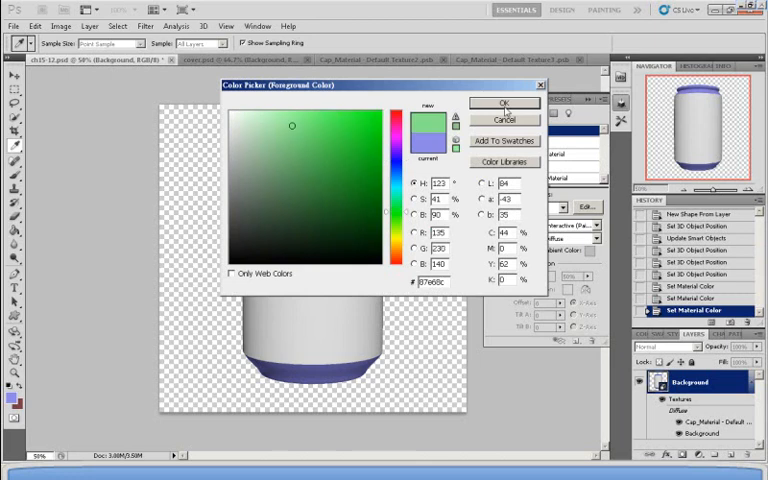
pyautogui.click(504, 104)
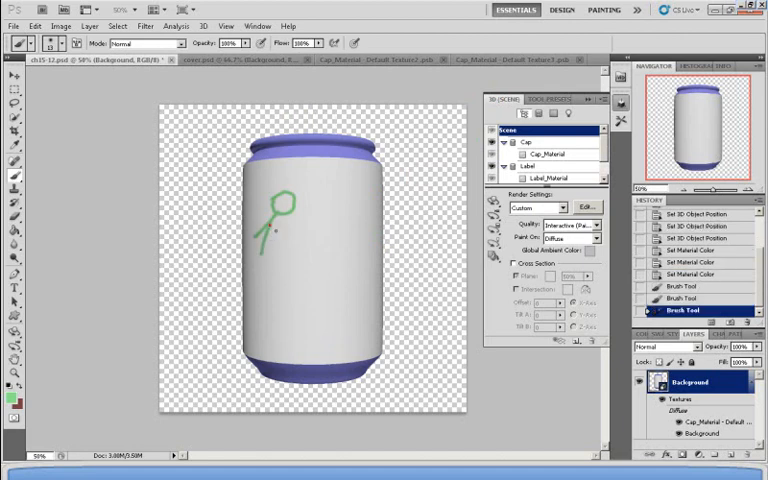
# Paint the green stick figure on the label, then set Paint On to Bump
pyautogui.moveTo(276, 236); pyautogui.dragTo(284, 264)
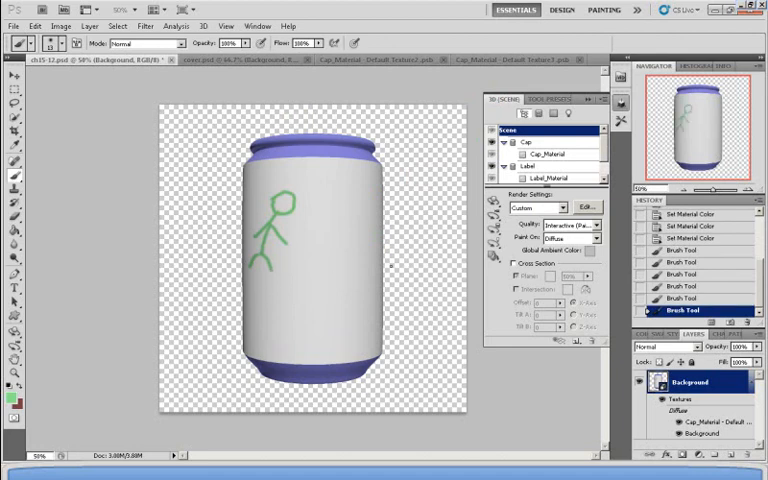
pyautogui.click(572, 238)
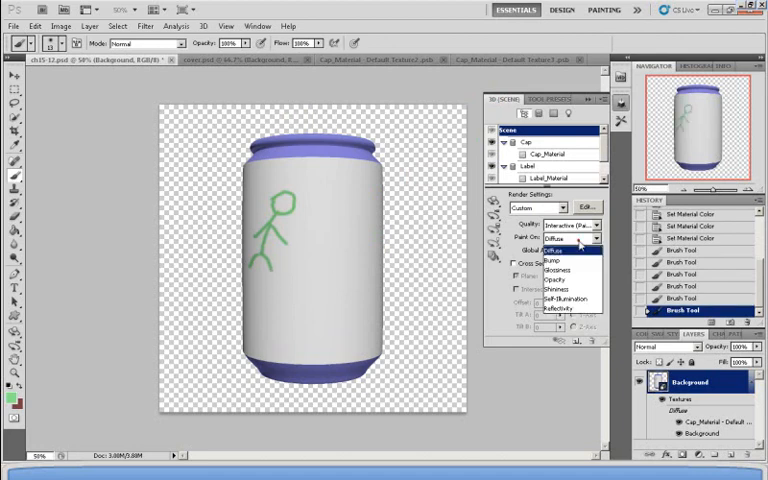
pyautogui.click(552, 264)
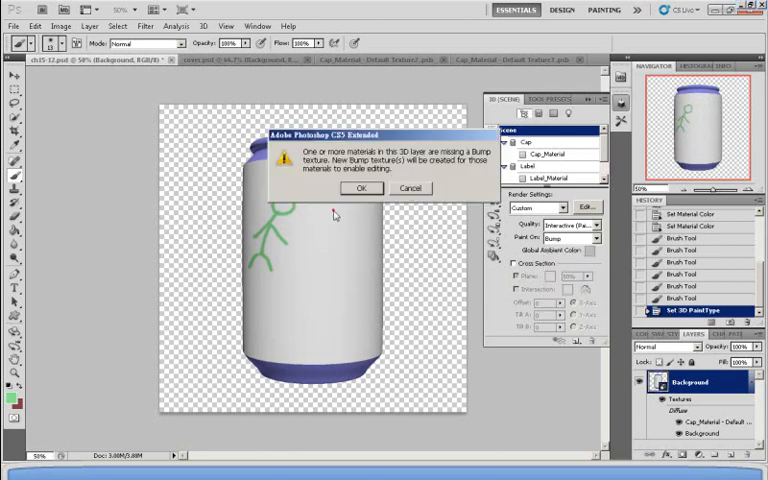
# Accept the alert and the New dialog to create the label's bump texture
pyautogui.click(362, 188)
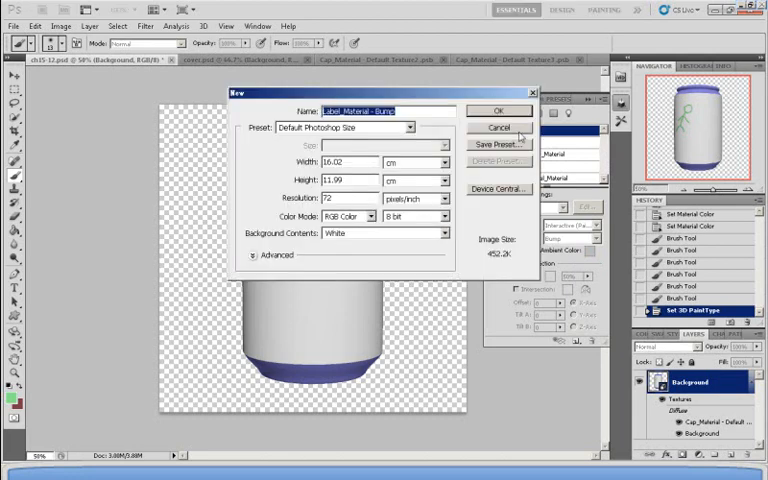
pyautogui.click(498, 110)
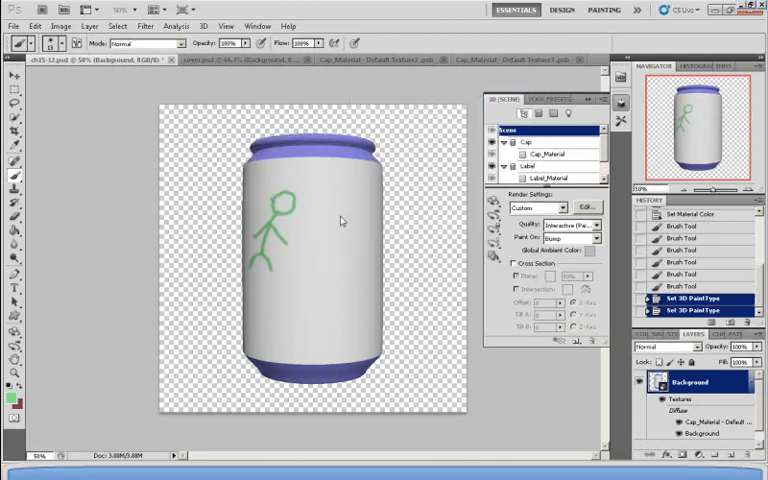
# Brush an embossed swirl onto the label beside the stick figure
pyautogui.click(336, 208)
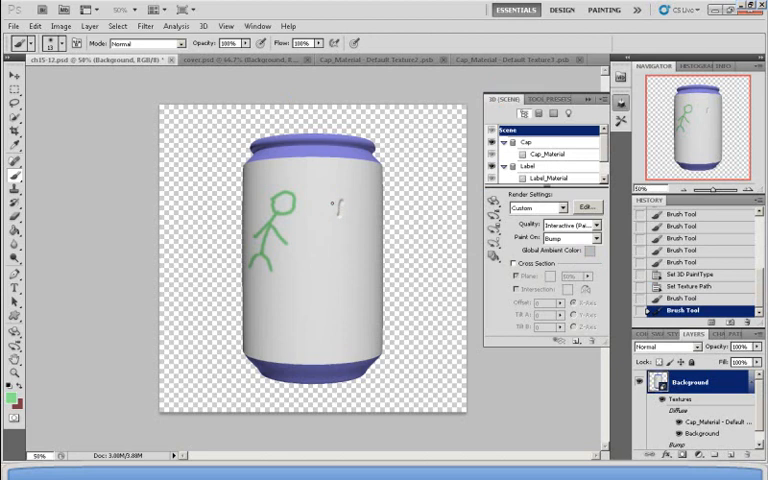
pyautogui.moveTo(342, 204); pyautogui.dragTo(344, 222)
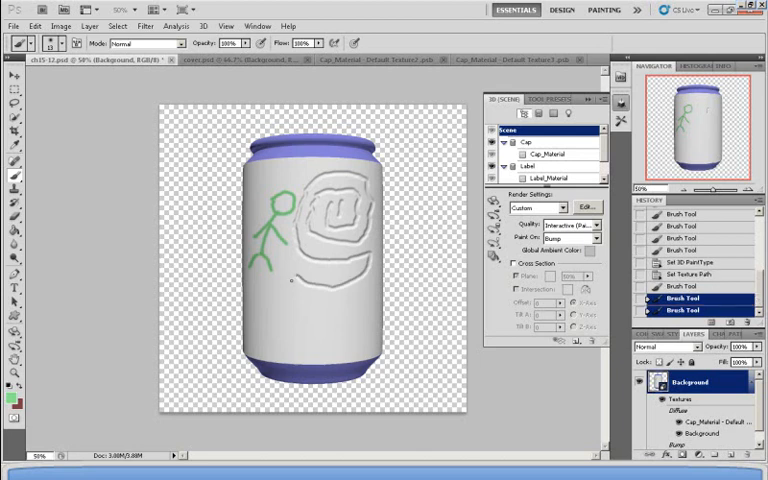
pyautogui.click(260, 296)
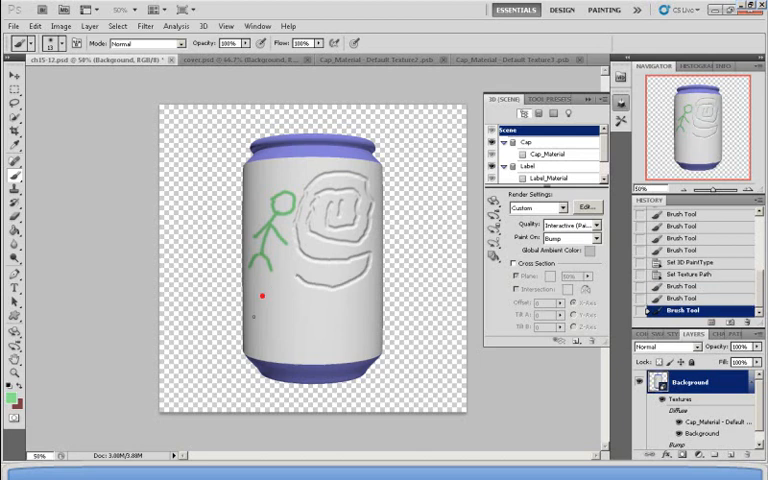